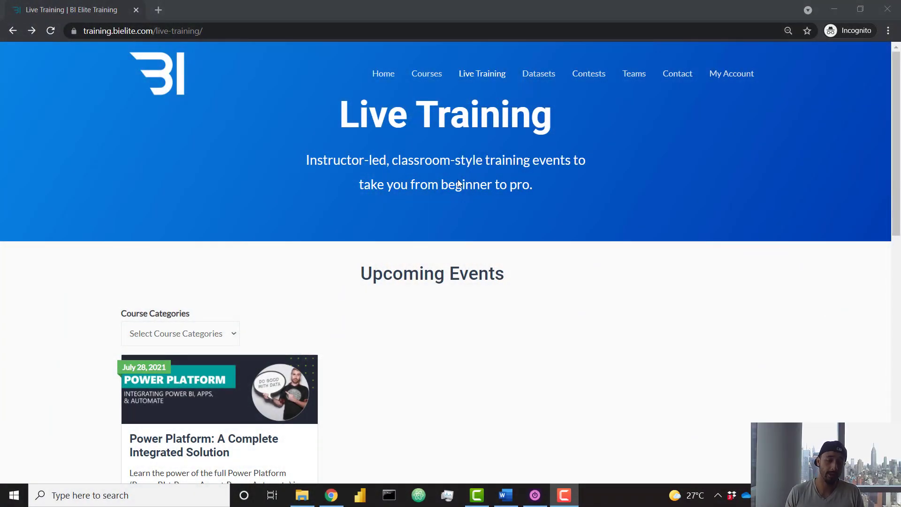
# Scroll down to the Upcoming Events card for Power Platform: A Complete Integrated Solution.
pyautogui.scroll(-3)
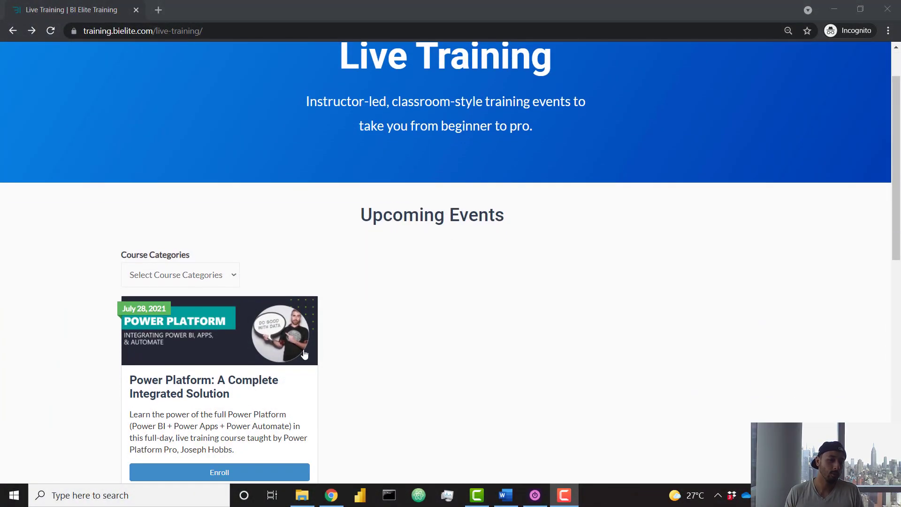
pyautogui.scroll(-3)
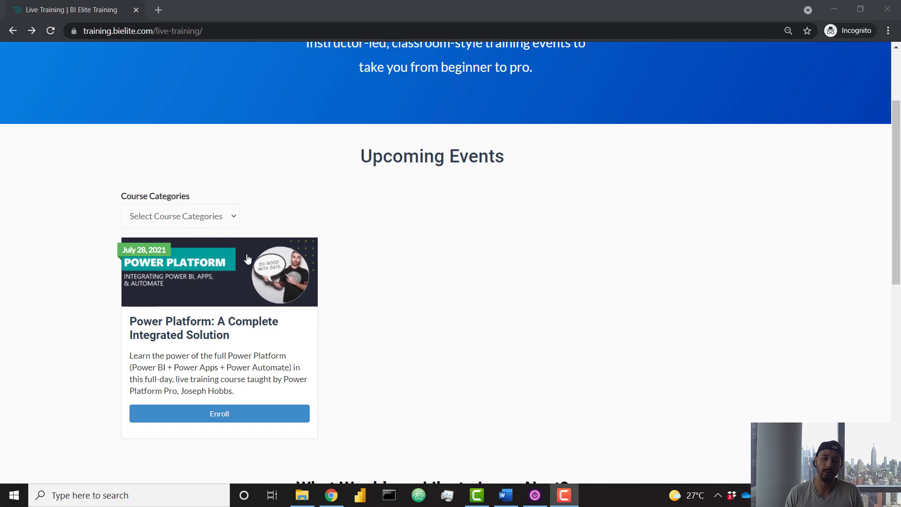
pyautogui.scroll(-3)
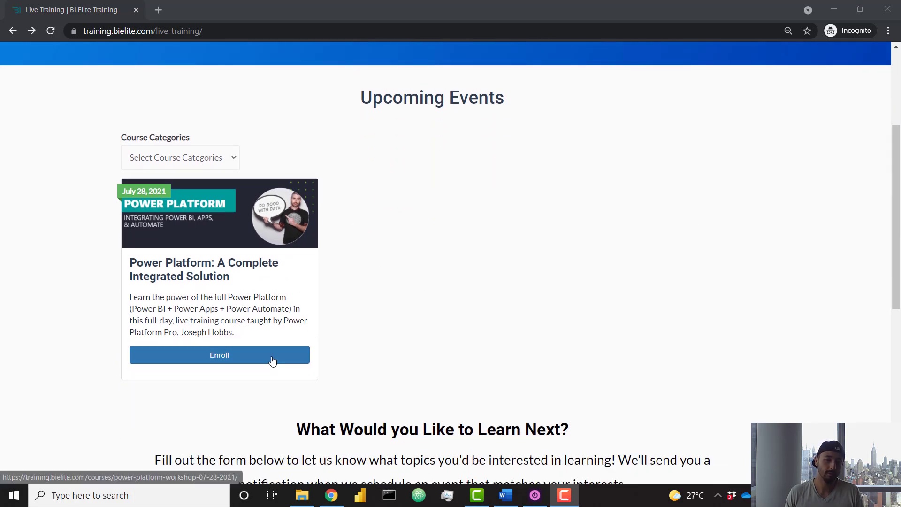
# Enroll on the Power Platform event and view its $400 price, July 28th schedule and topics.
pyautogui.click(219, 354)
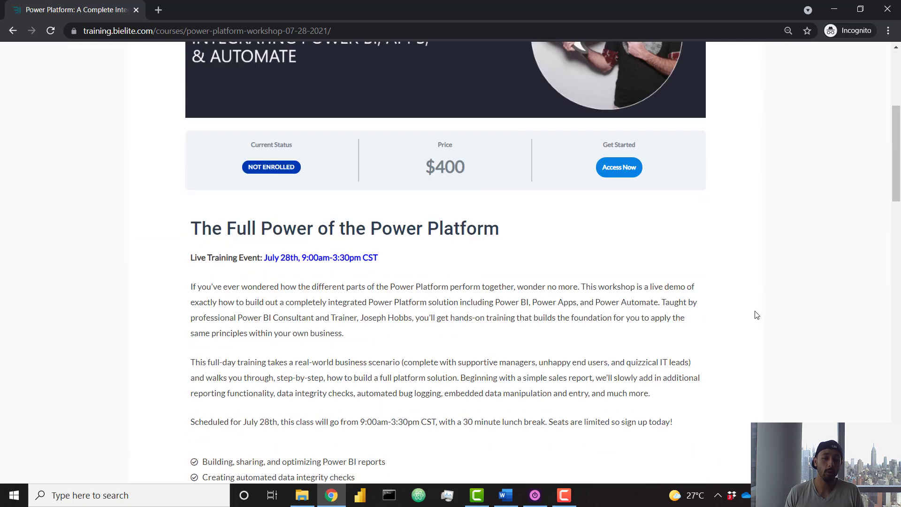
pyautogui.scroll(-3)
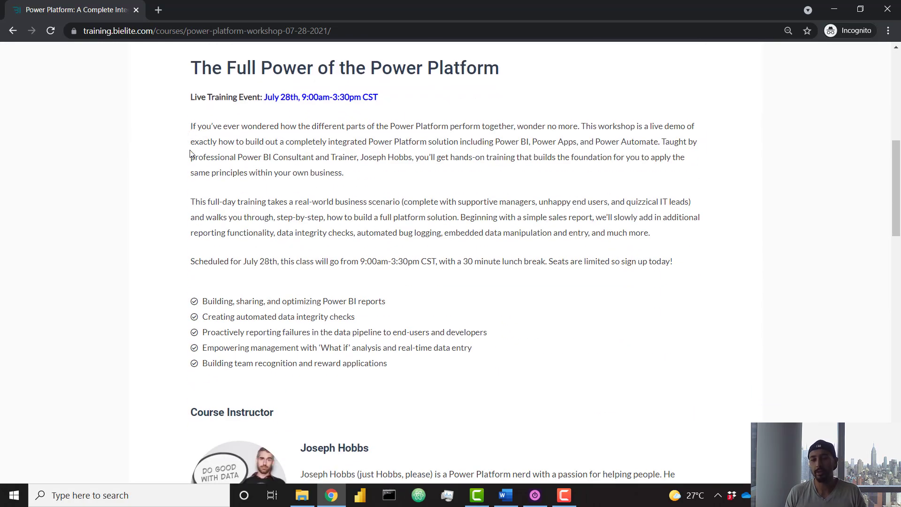
pyautogui.moveTo(486, 323)
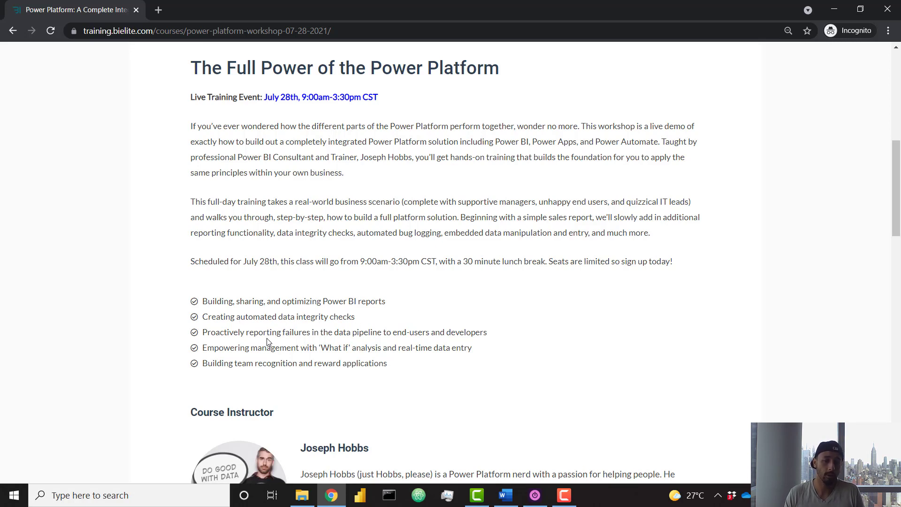
pyautogui.moveTo(372, 315)
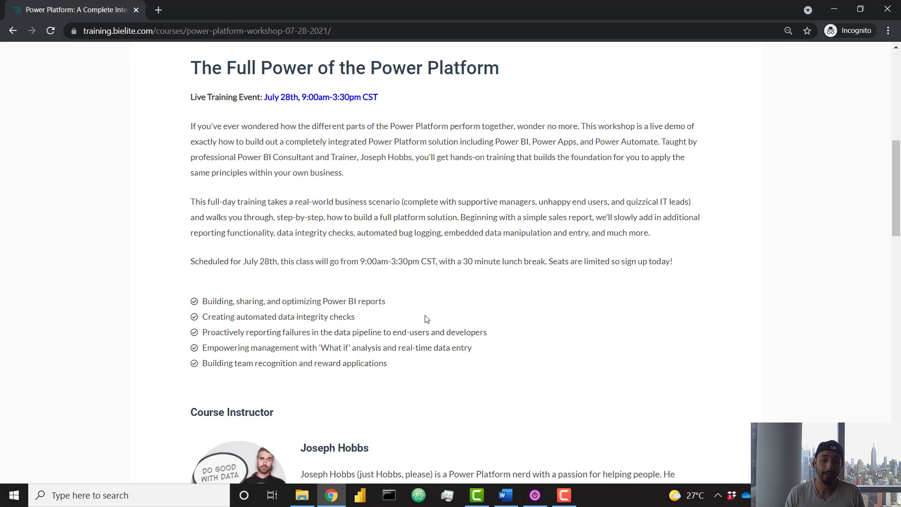
pyautogui.moveTo(411, 374)
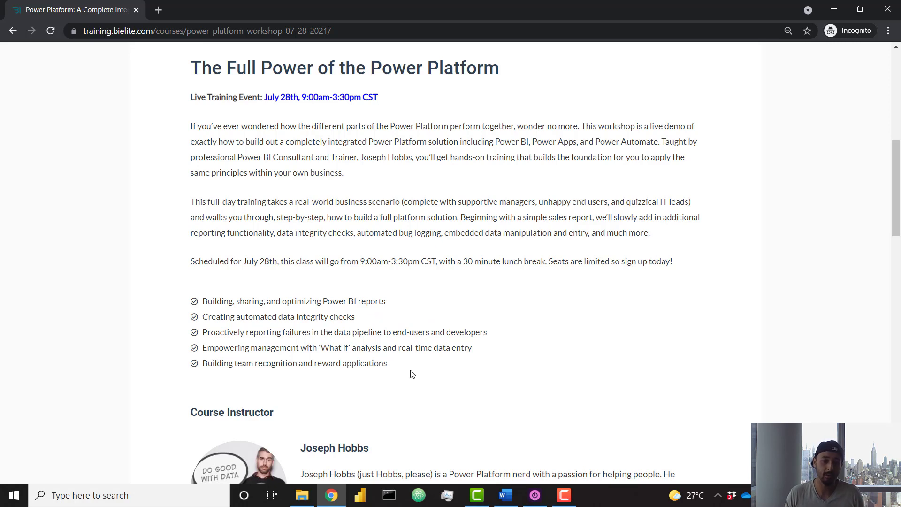
pyautogui.moveTo(394, 380)
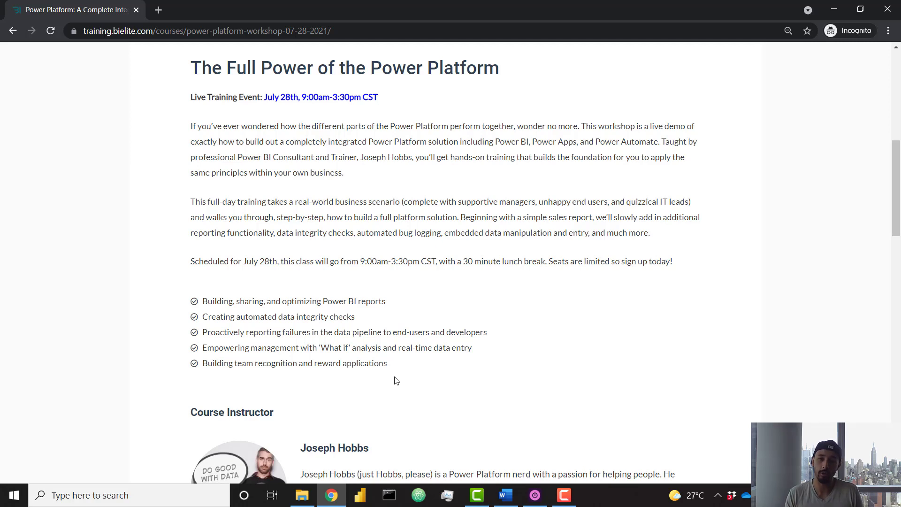
pyautogui.scroll(-3)
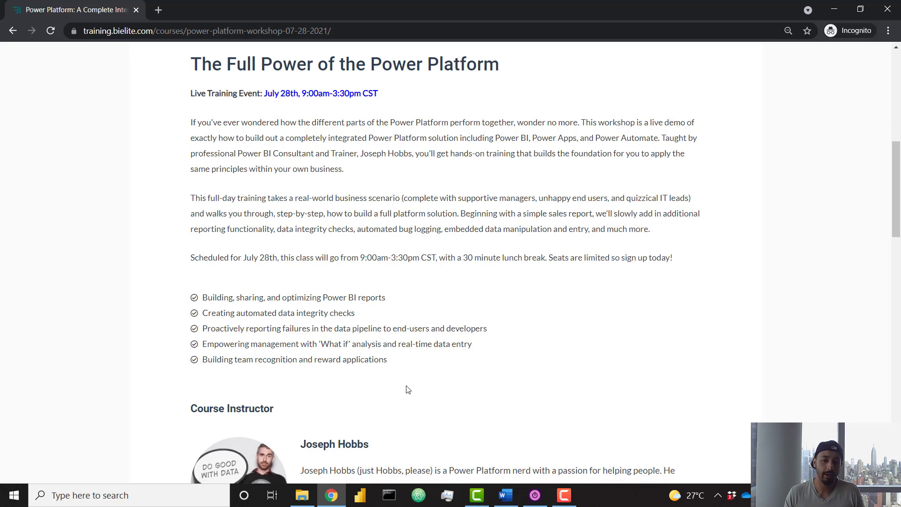
pyautogui.scroll(-3)
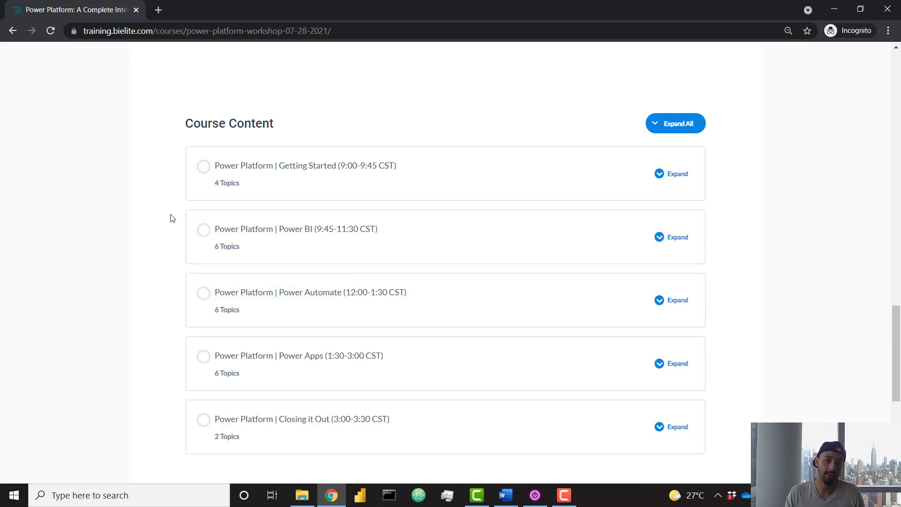
pyautogui.click(676, 237)
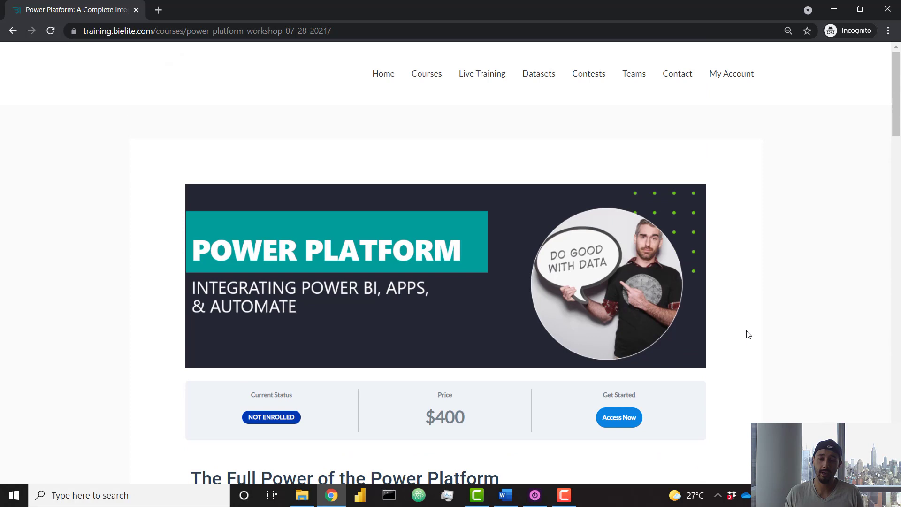
pyautogui.moveTo(742, 289)
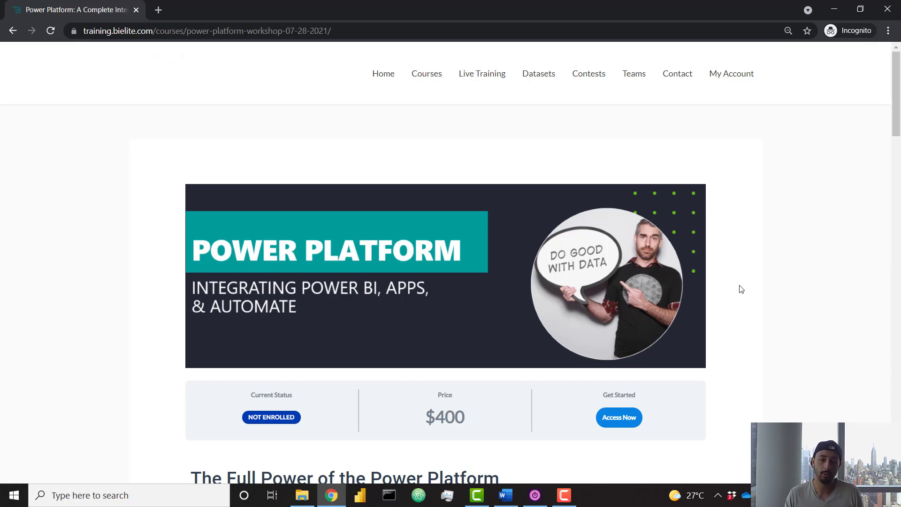
# Go back to Live Training and scroll to the 'What Would you Like to Learn Next?' survey.
pyautogui.click(482, 74)
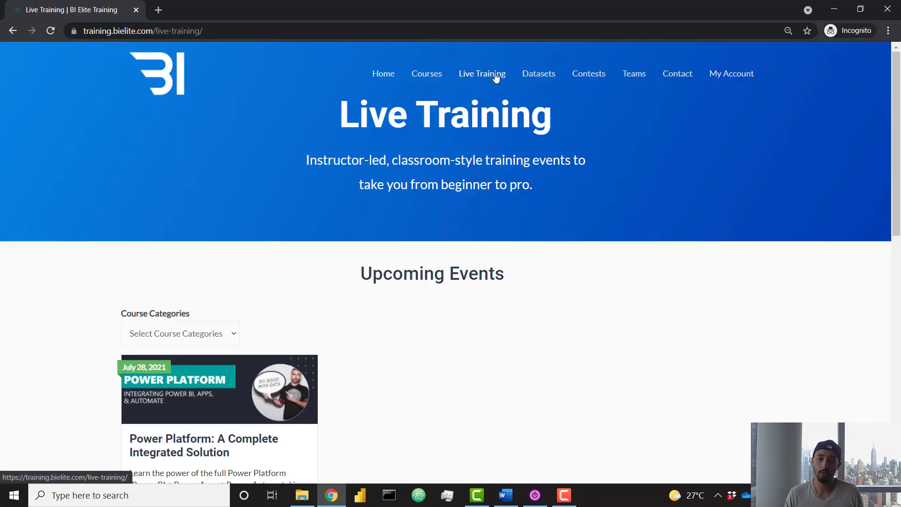
pyautogui.moveTo(640, 376)
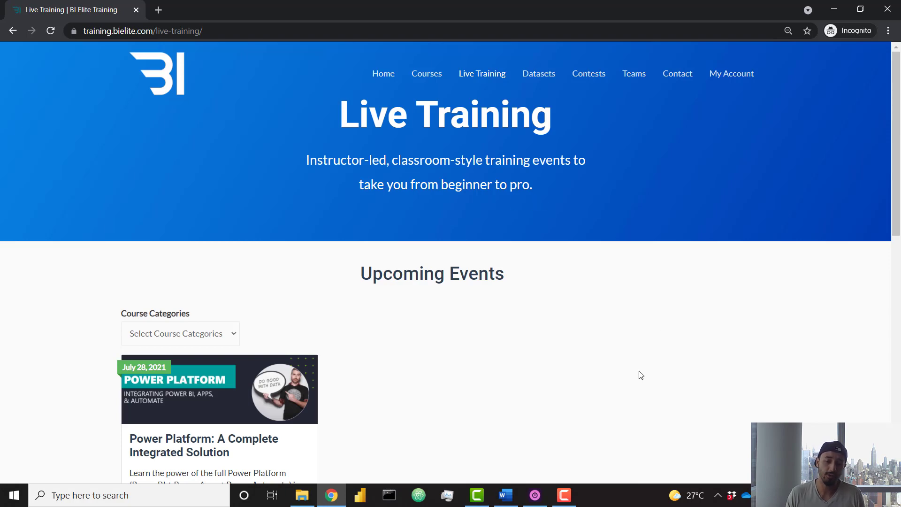
pyautogui.scroll(-3)
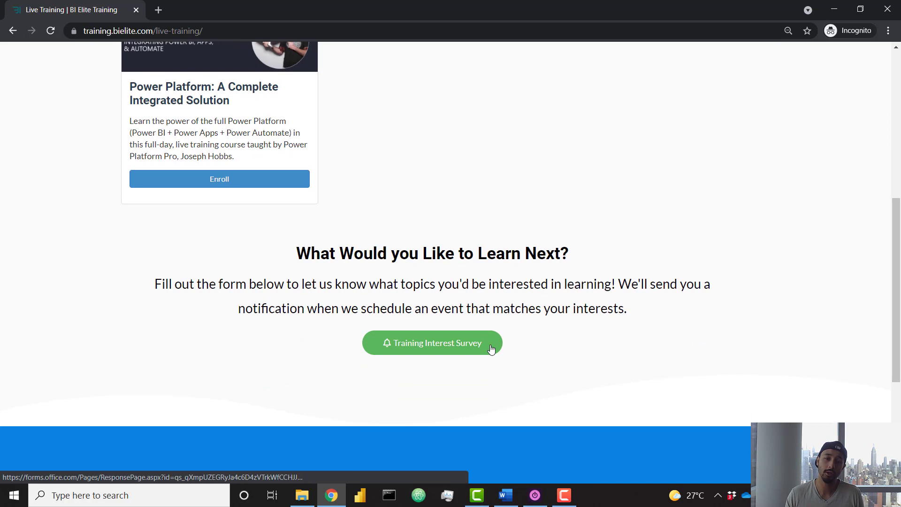
pyautogui.moveTo(540, 382)
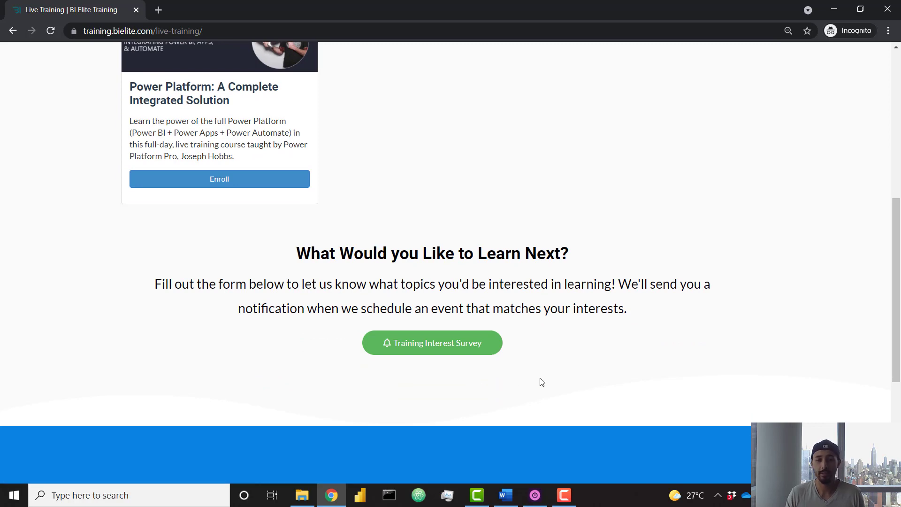